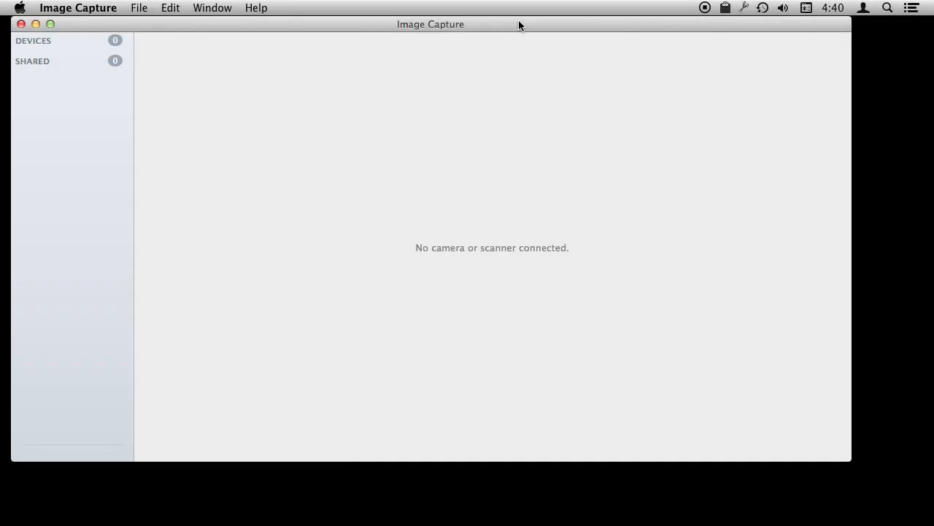
pyautogui.moveTo(76, 16)
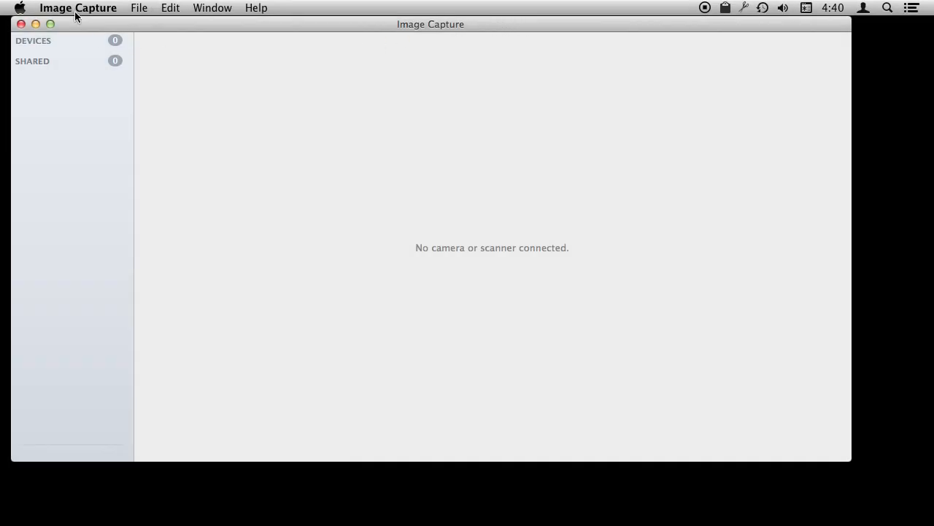
# Check Image Capture's version information and dismiss it.
pyautogui.click(78, 7)
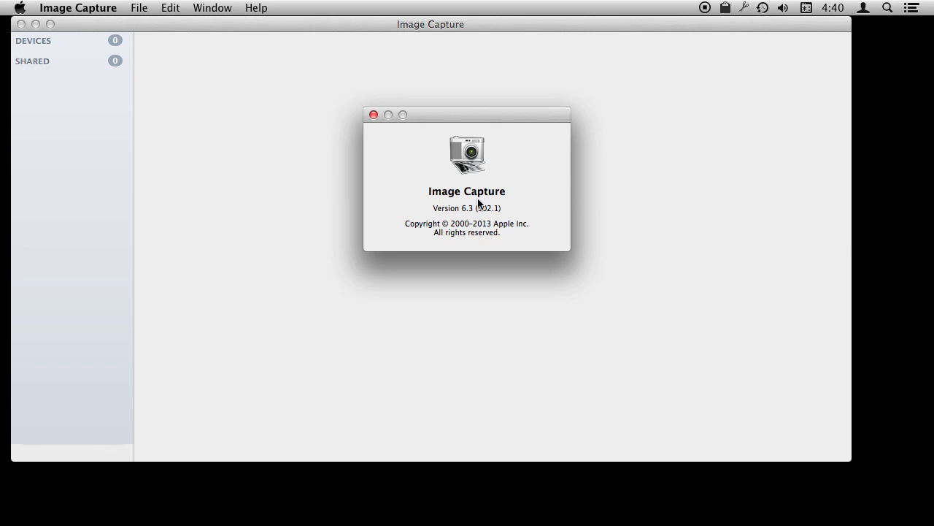
pyautogui.click(374, 114)
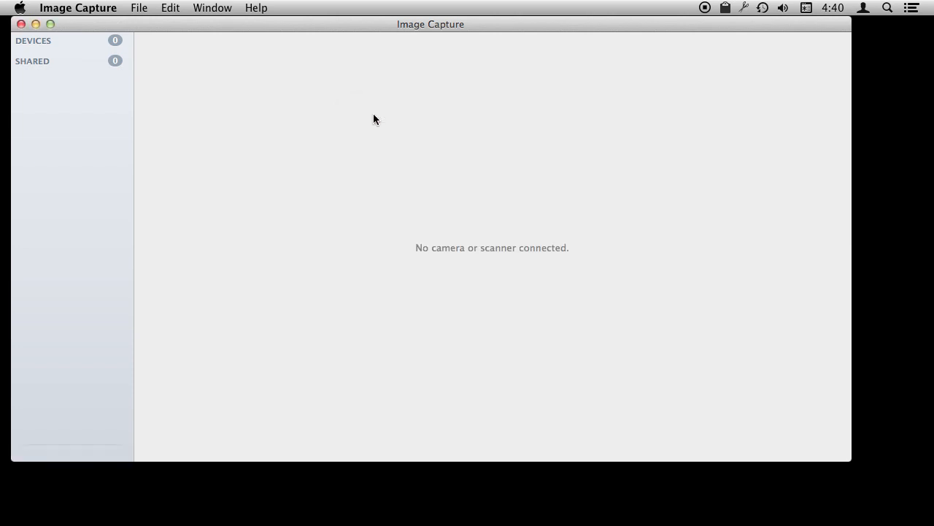
pyautogui.moveTo(203, 137)
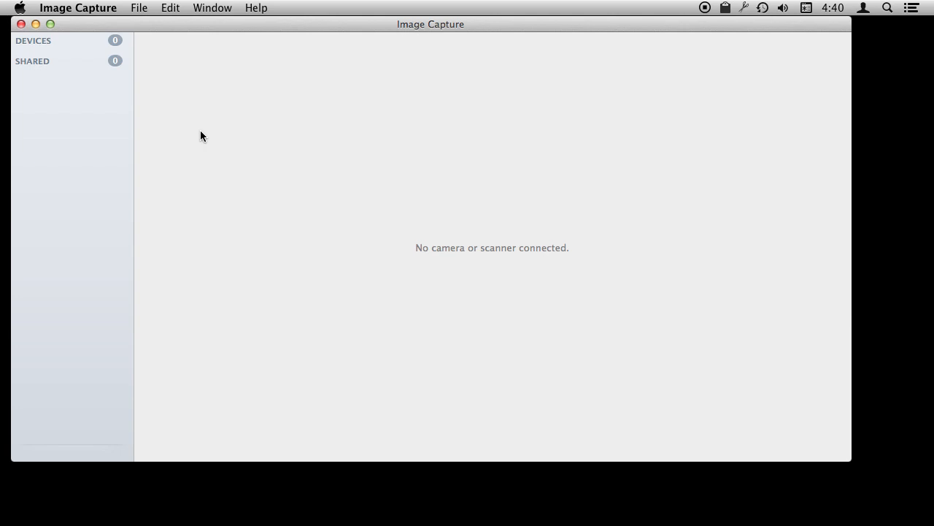
pyautogui.moveTo(517, 26)
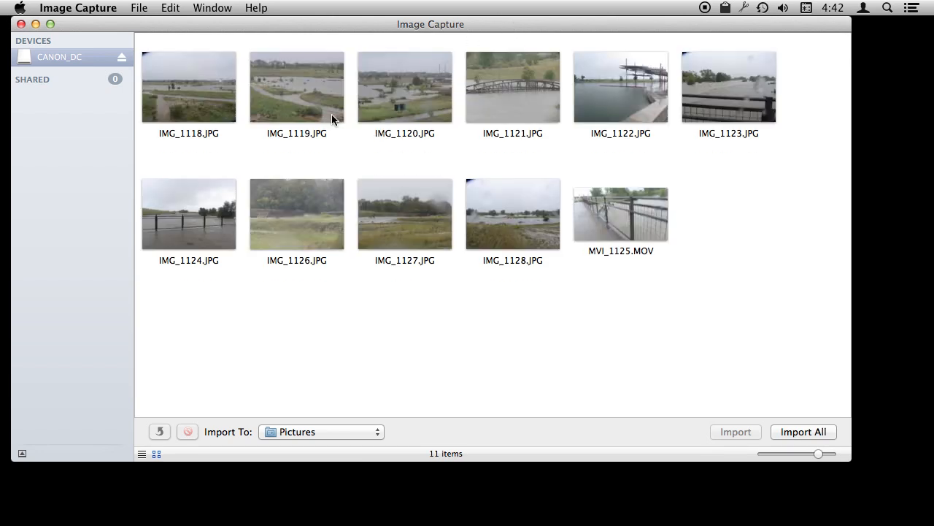
# Enlarge the CANON_DC camera's photo thumbnails and select IMG_1119.JPG among the 11 items.
pyautogui.moveTo(829, 452); pyautogui.dragTo(817, 452)
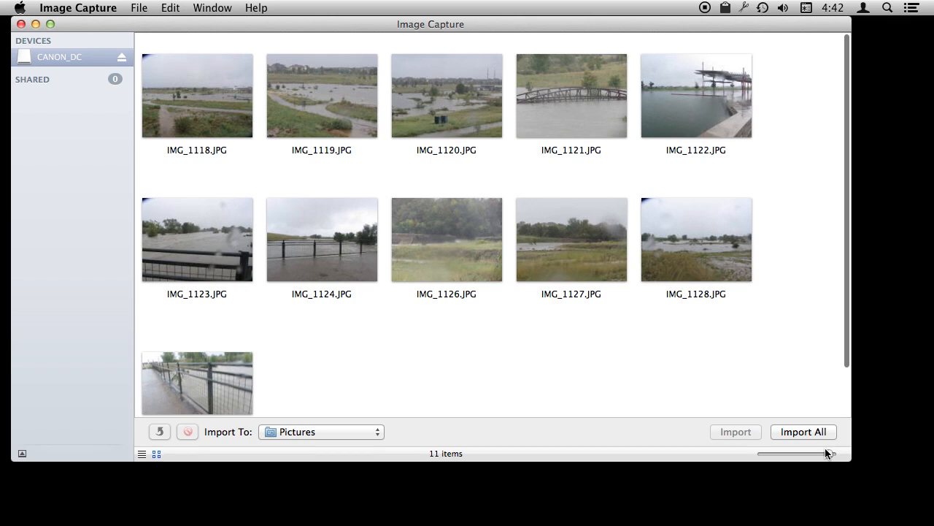
pyautogui.click(446, 97)
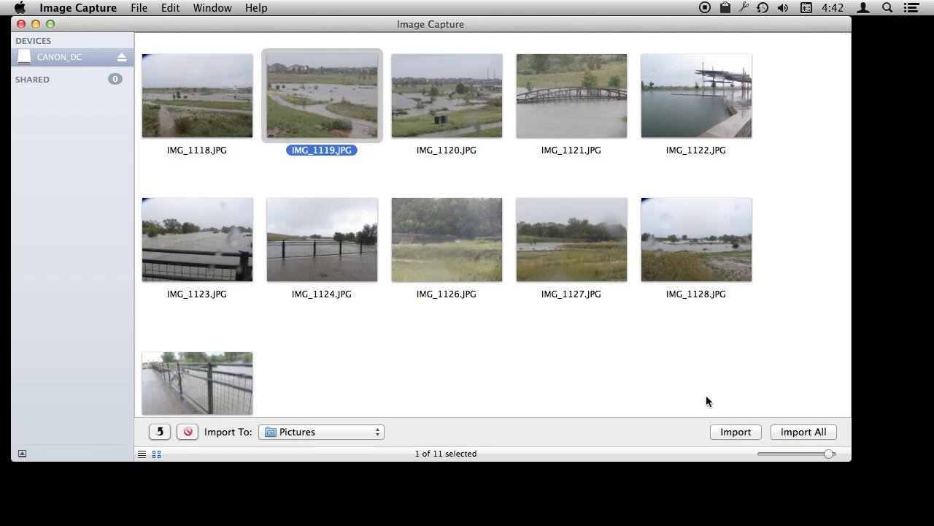
pyautogui.moveTo(482, 149)
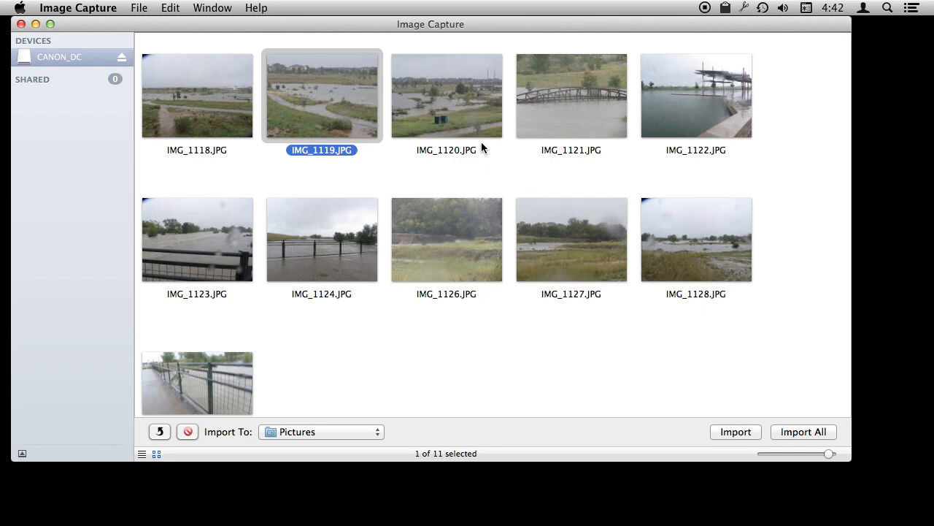
pyautogui.click(695, 96)
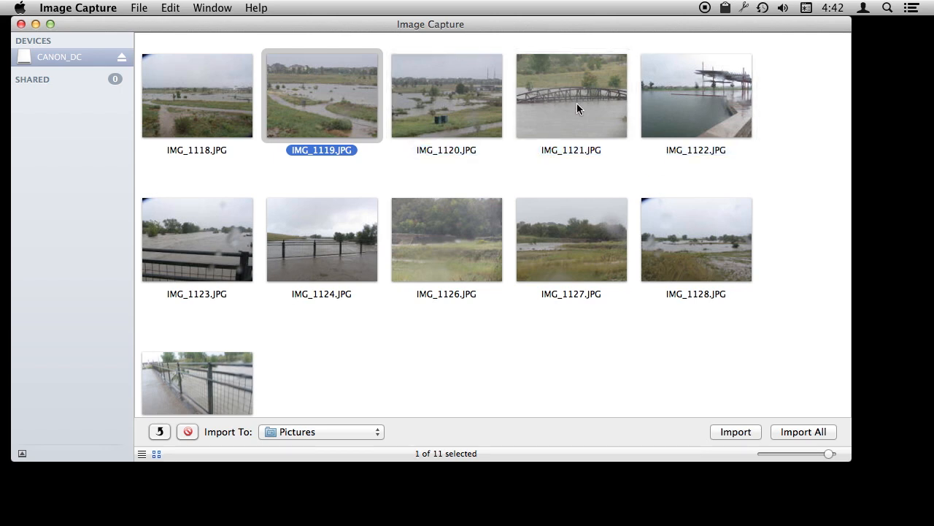
# Copy IMG_1121.JPG onto the desktop by dragging its thumbnail out of the window.
pyautogui.moveTo(572, 95); pyautogui.dragTo(889, 137)
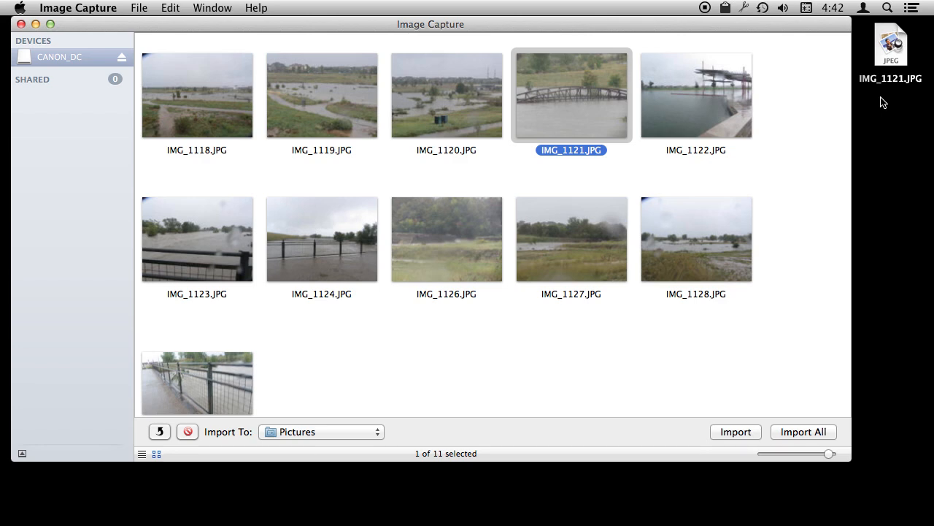
pyautogui.moveTo(885, 104)
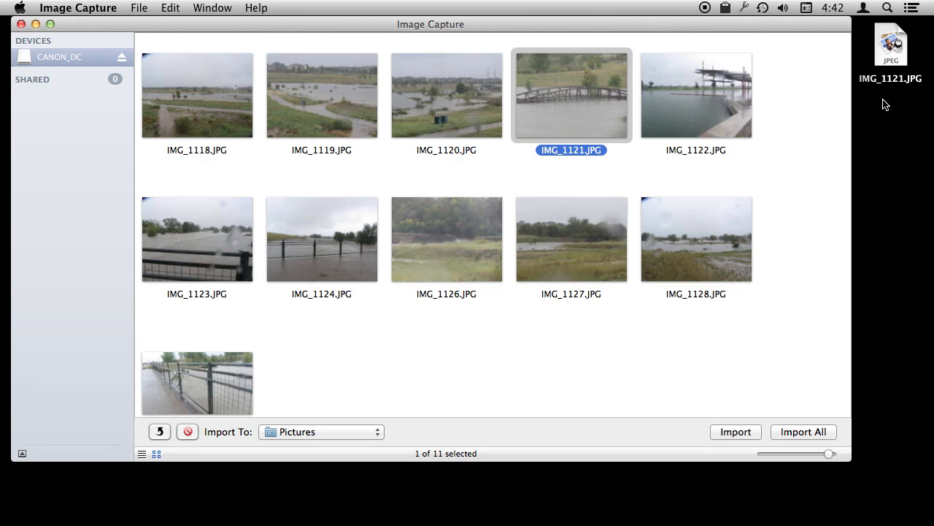
pyautogui.moveTo(894, 59)
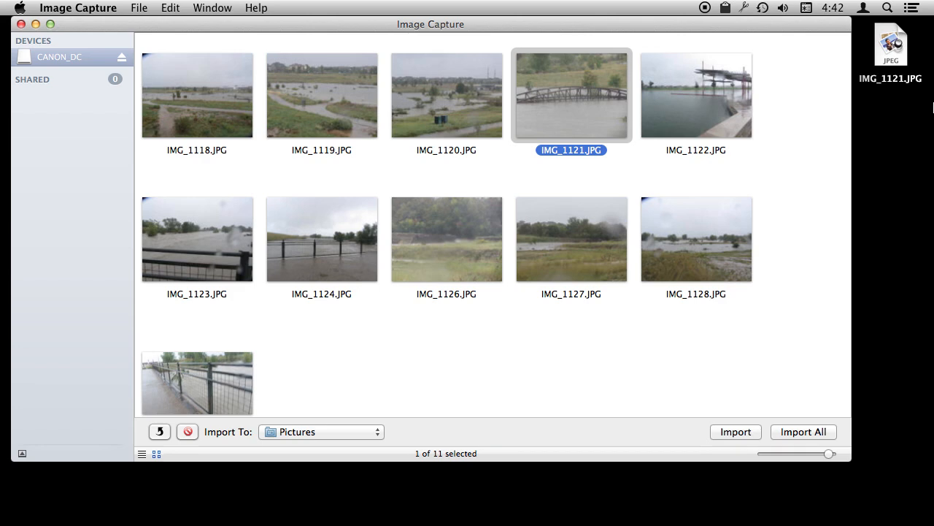
pyautogui.moveTo(646, 243)
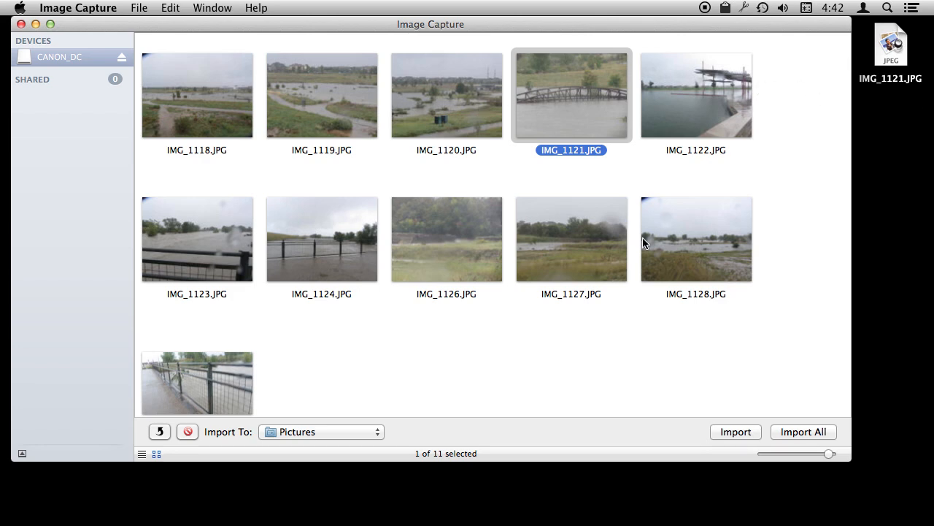
pyautogui.scroll(-3)
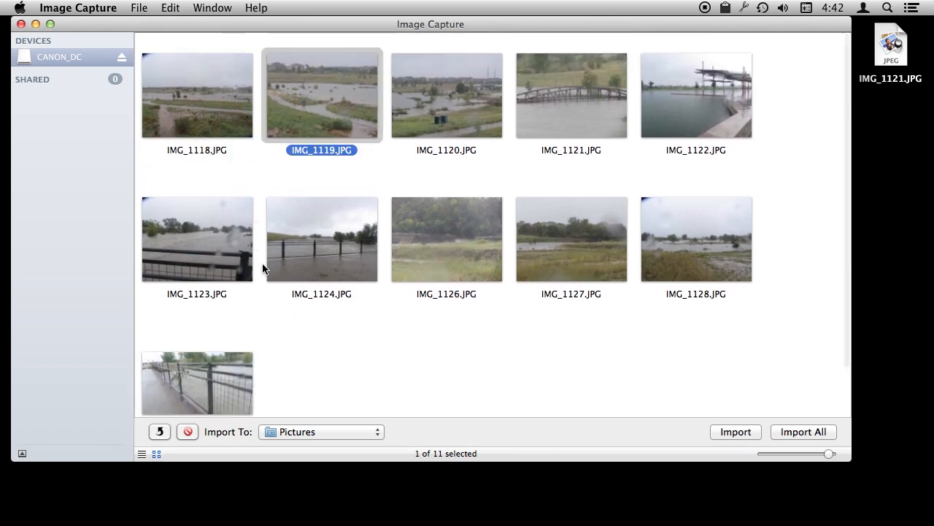
pyautogui.moveTo(307, 127)
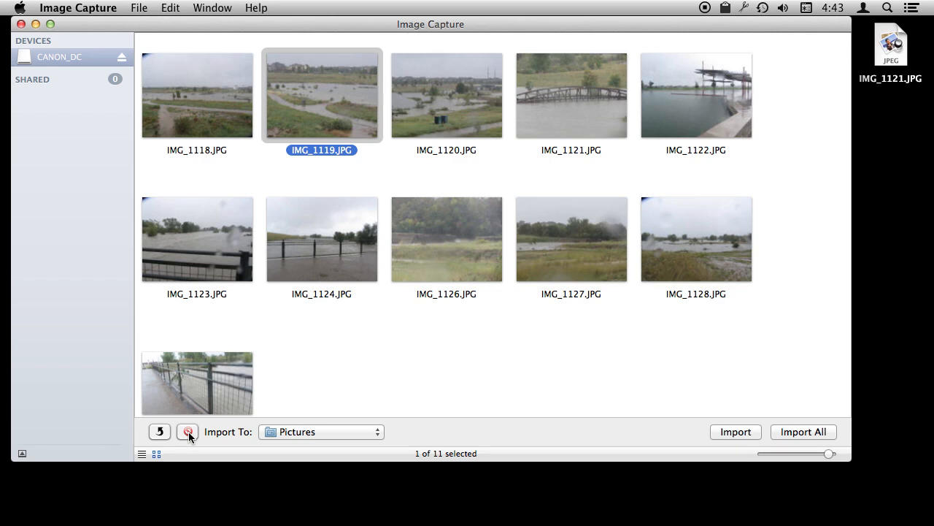
# Delete IMG_1126.JPG from the camera, leaving 10 items.
pyautogui.click(447, 240)
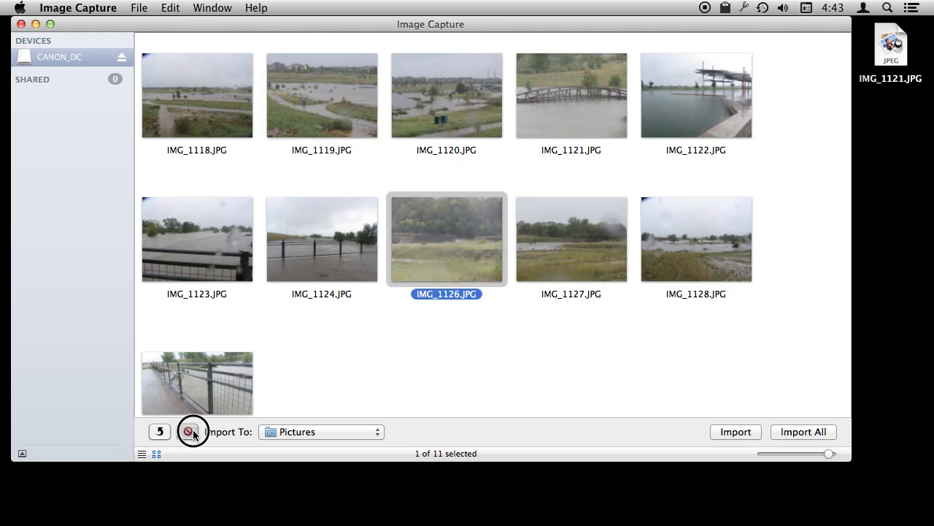
pyautogui.click(191, 432)
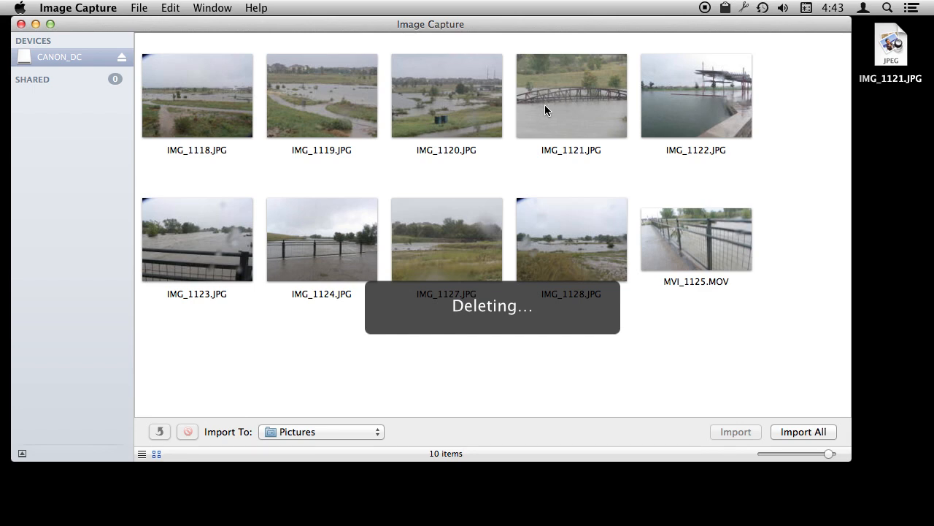
pyautogui.moveTo(336, 308)
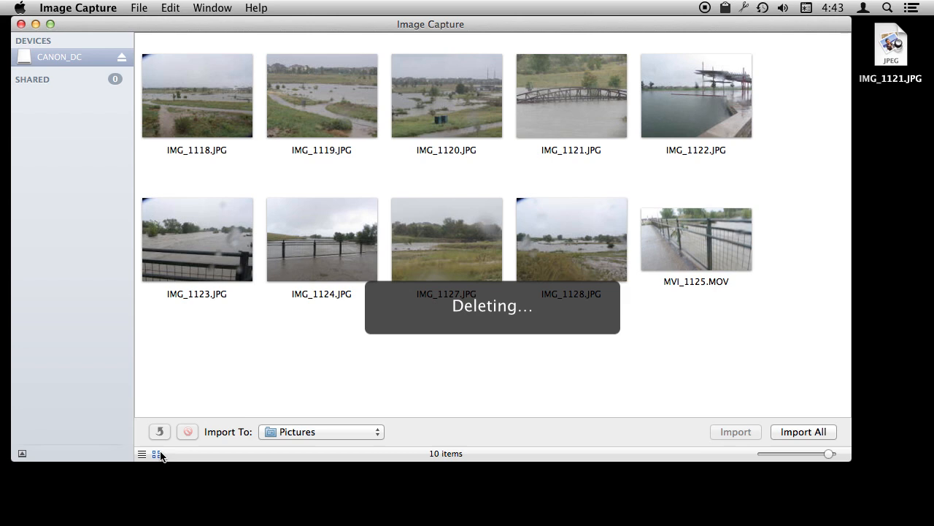
pyautogui.moveTo(195, 378)
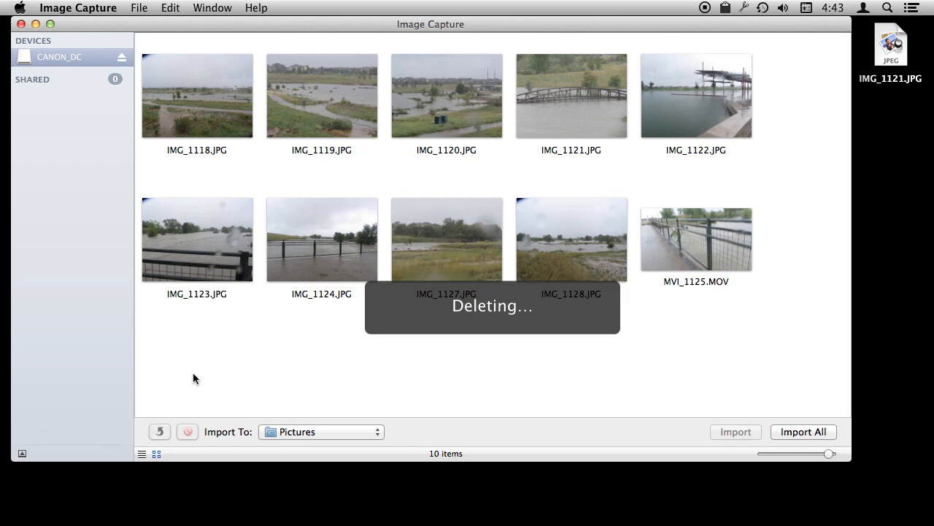
# Show the camera's 10 items as a detailed list with date, size, aperture and dimensions.
pyautogui.click(143, 453)
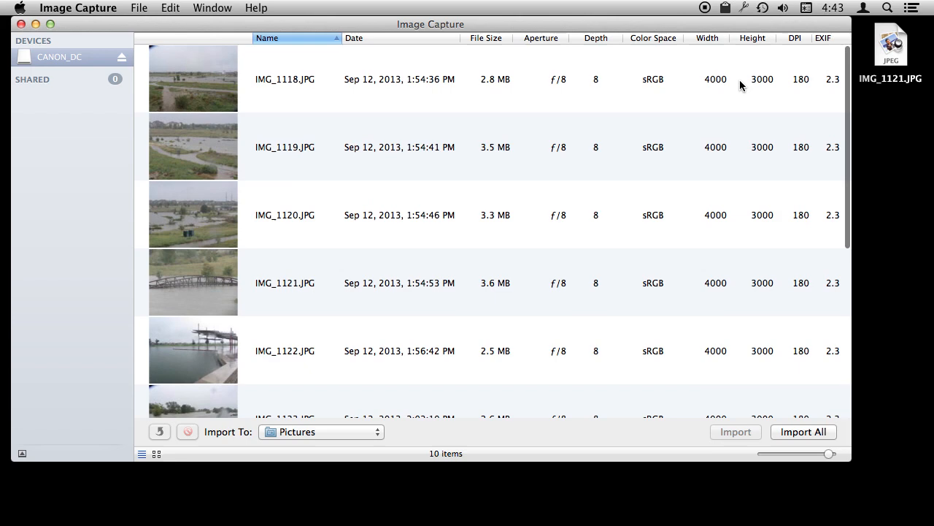
pyautogui.moveTo(476, 191)
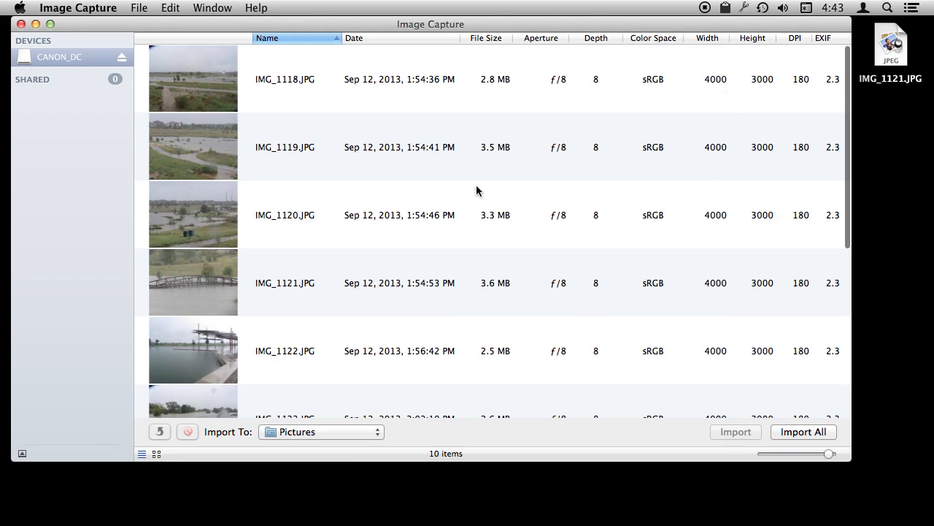
pyautogui.hscroll(3)
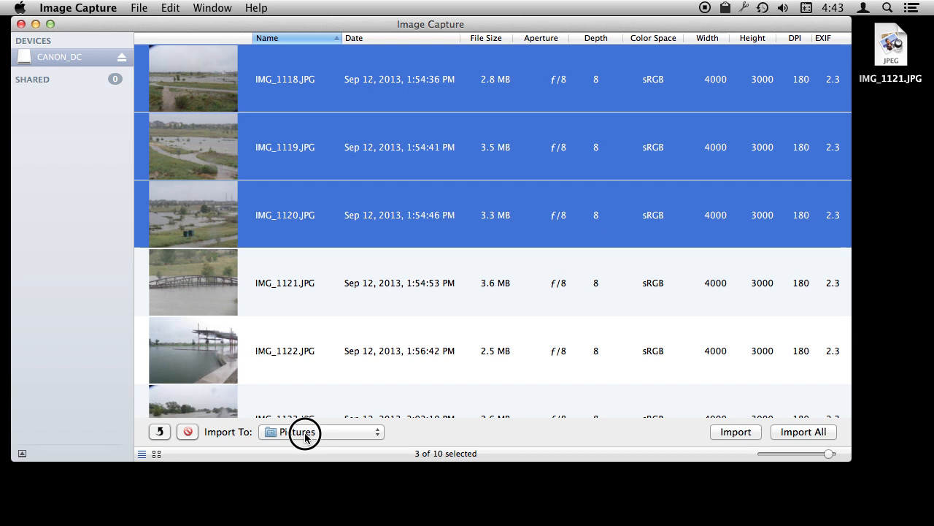
# Make Preview.app the import destination so IMG_1121.JPG is marked imported.
pyautogui.click(321, 433)
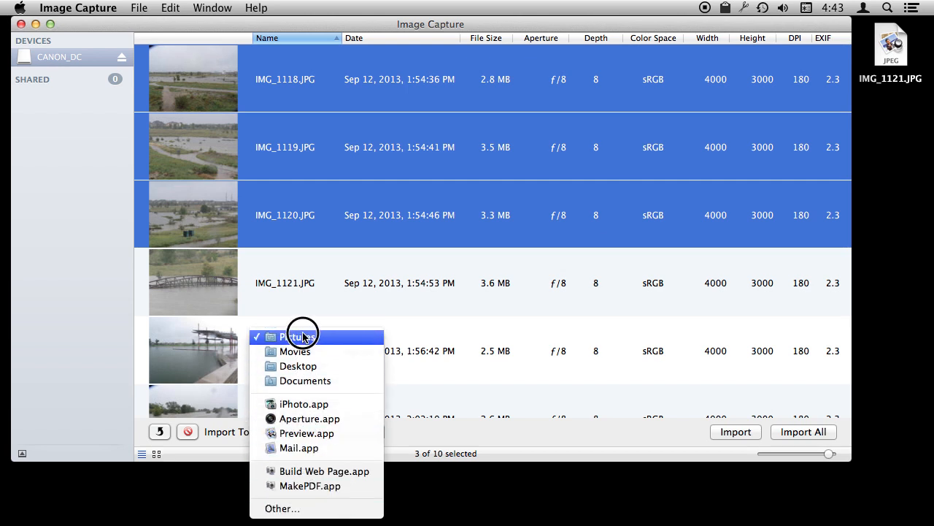
pyautogui.moveTo(665, 309)
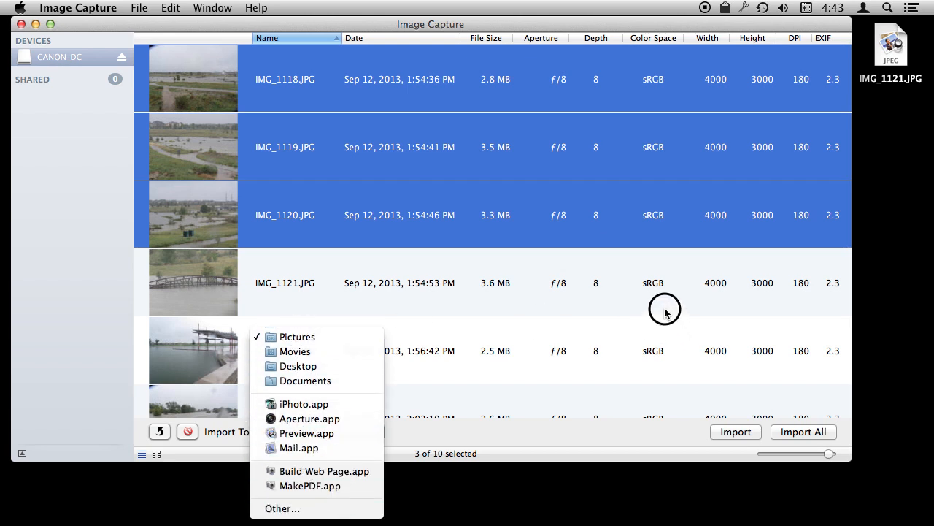
pyautogui.moveTo(298, 447)
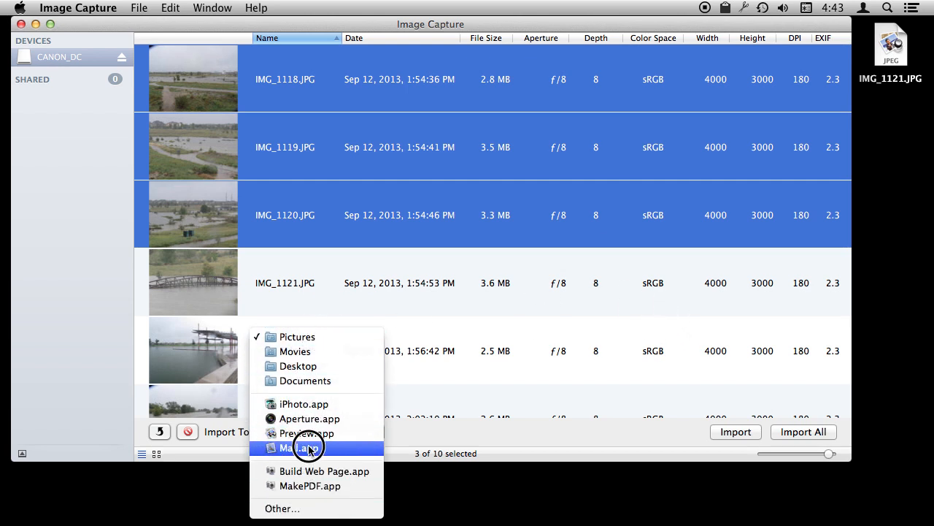
pyautogui.moveTo(316, 365)
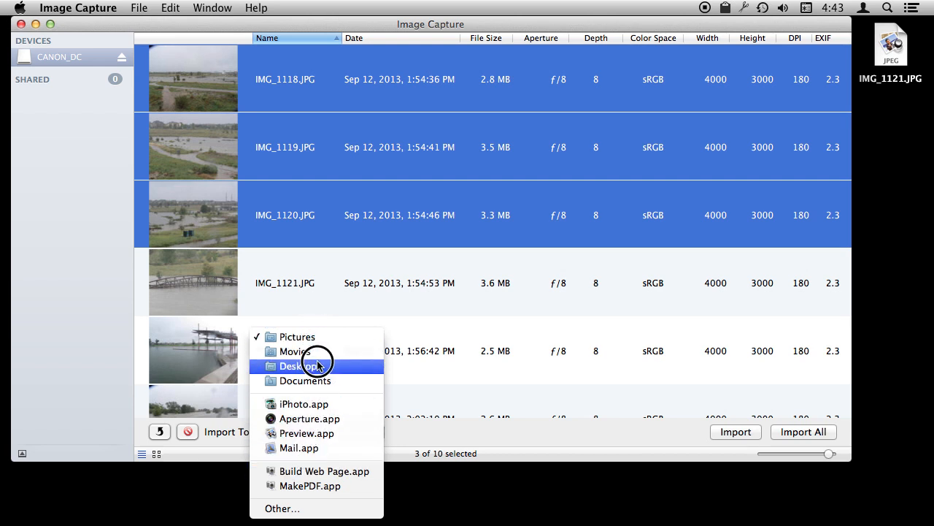
pyautogui.moveTo(316, 403)
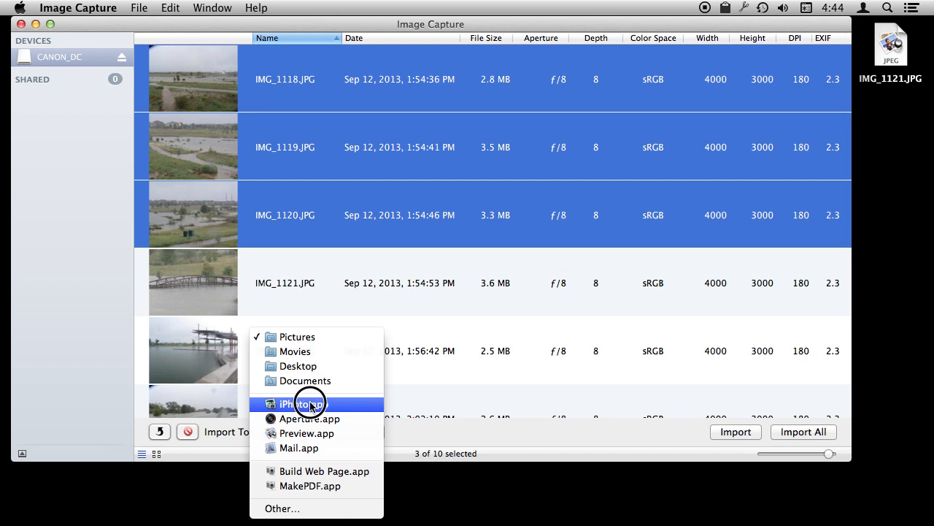
pyautogui.moveTo(307, 432)
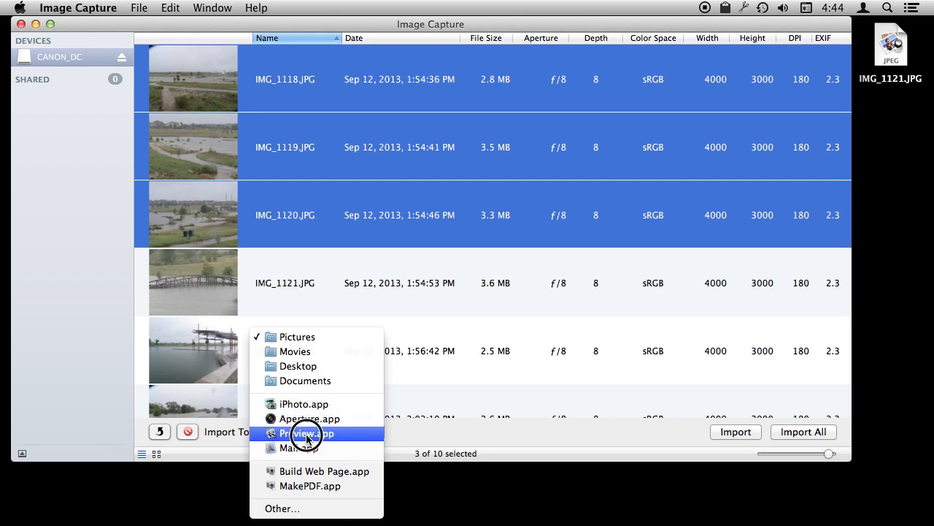
pyautogui.click(308, 432)
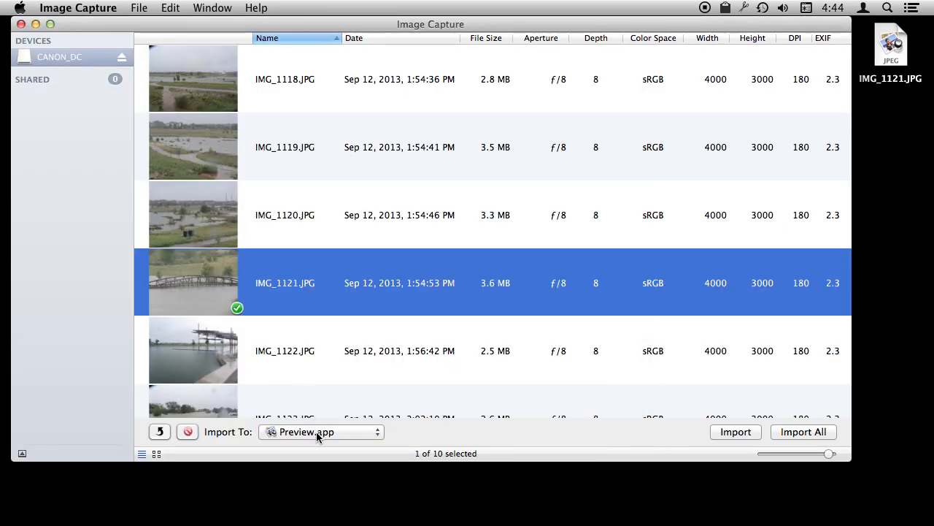
# Make Mail.app the destination, import the photo into a new message, and close the draft.
pyautogui.click(321, 432)
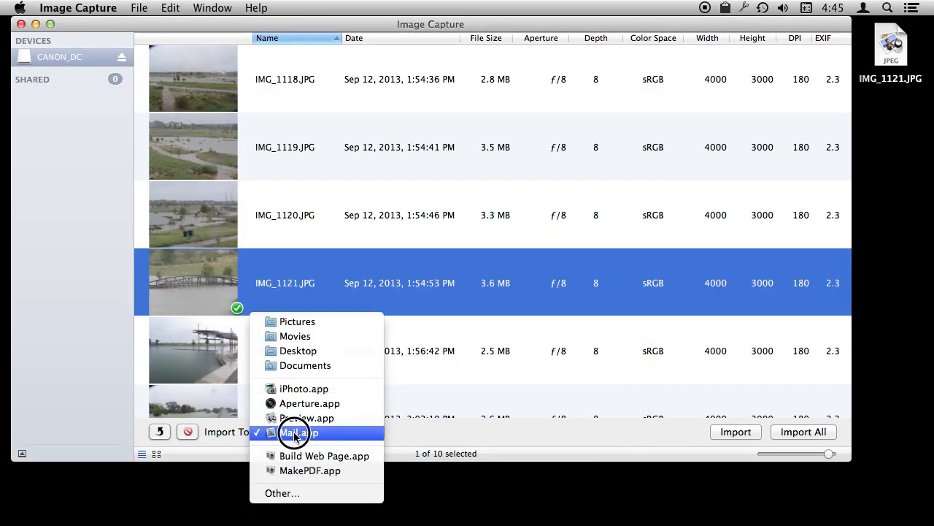
pyautogui.click(295, 432)
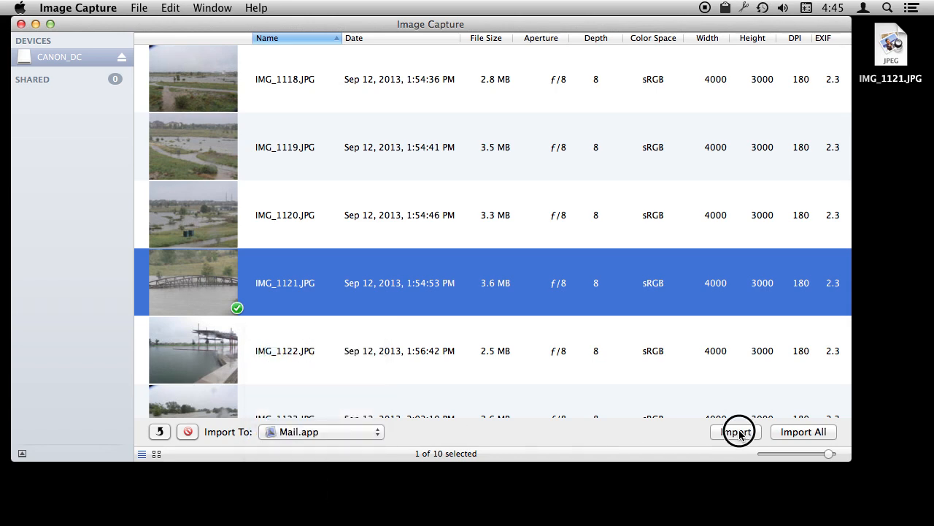
pyautogui.click(736, 432)
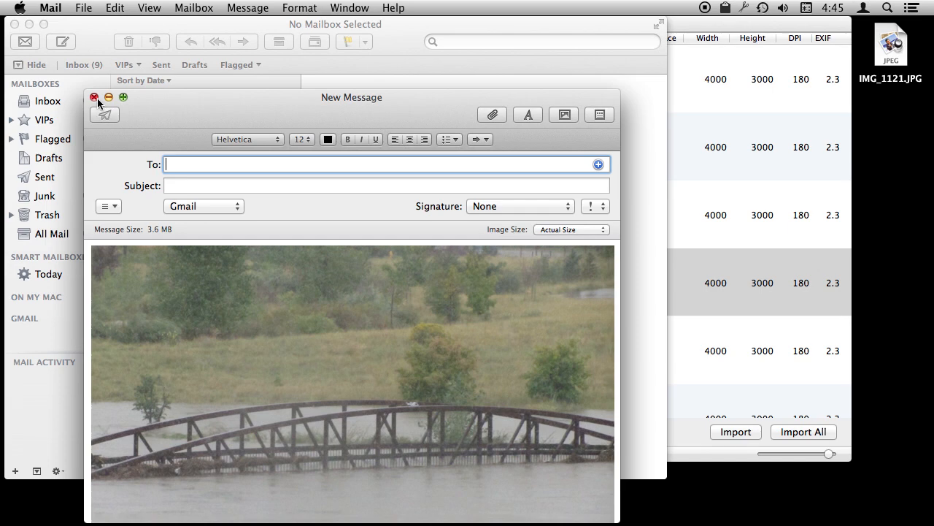
pyautogui.click(94, 97)
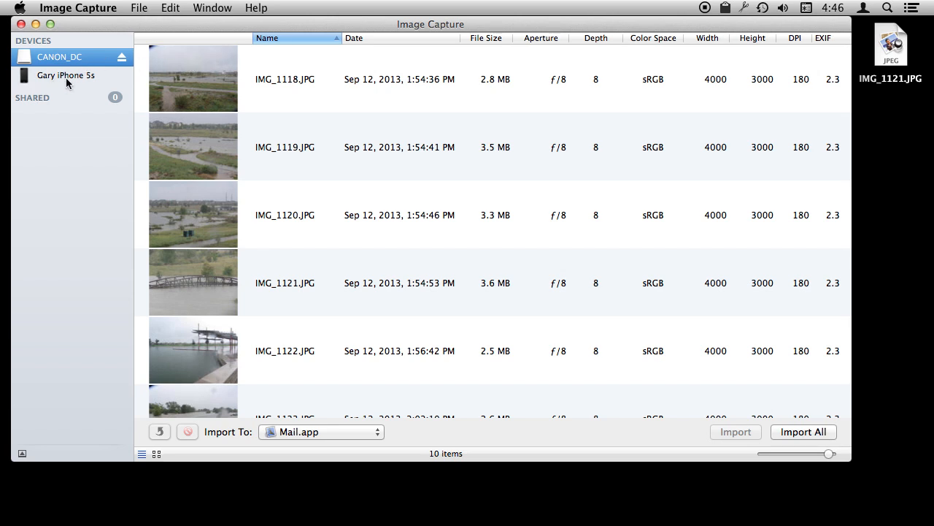
# Show the connected iPhone's 123 photos from the Devices sidebar.
pyautogui.click(66, 74)
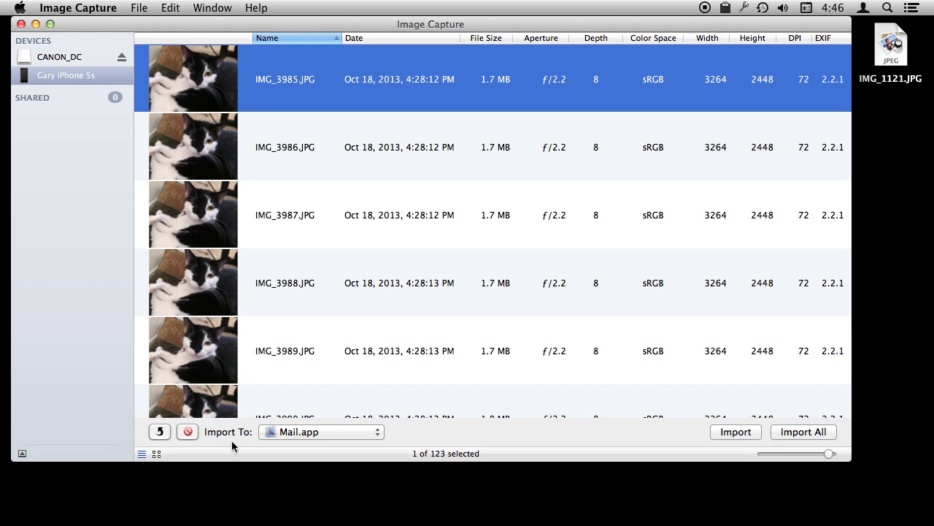
pyautogui.moveTo(227, 221)
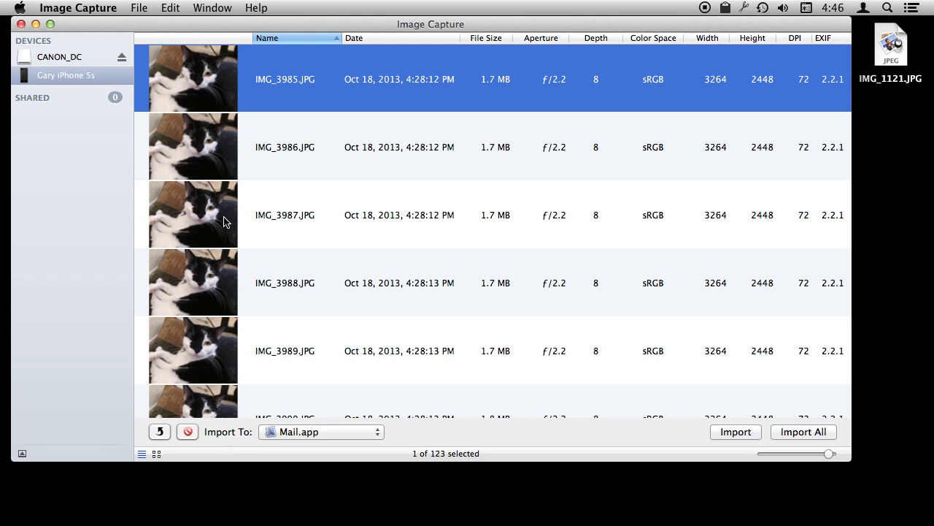
pyautogui.moveTo(212, 268)
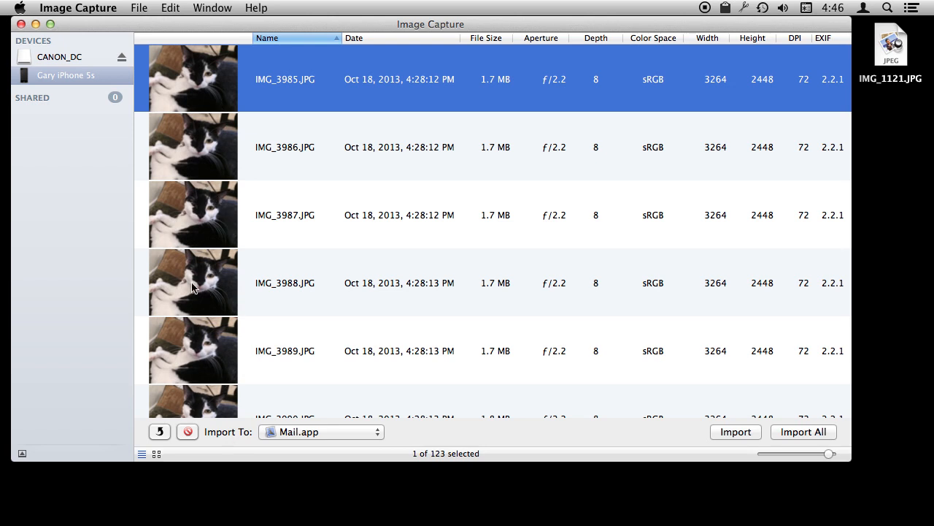
pyautogui.moveTo(206, 430)
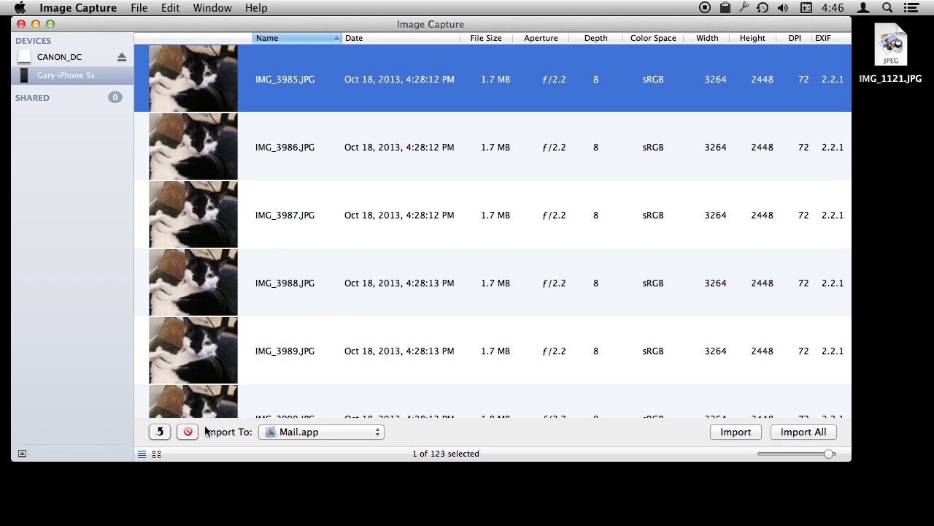
pyautogui.moveTo(190, 329)
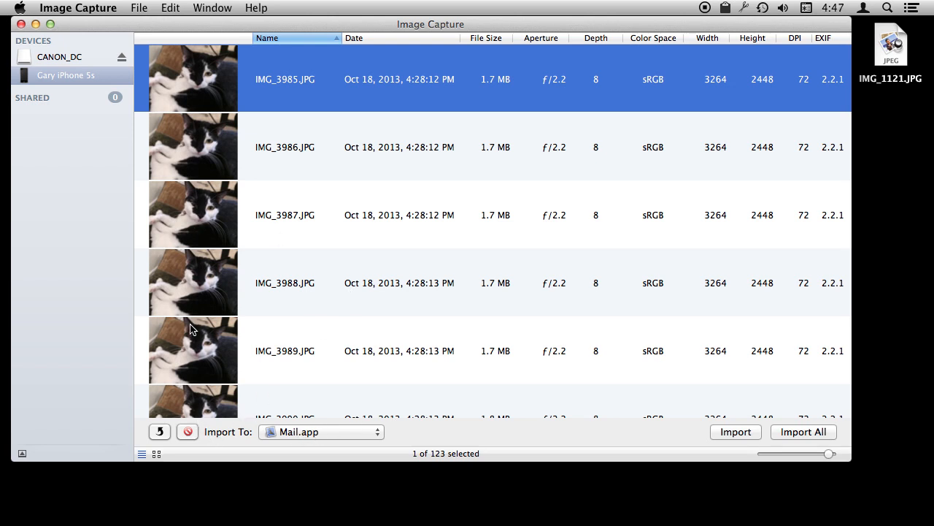
pyautogui.moveTo(642, 380)
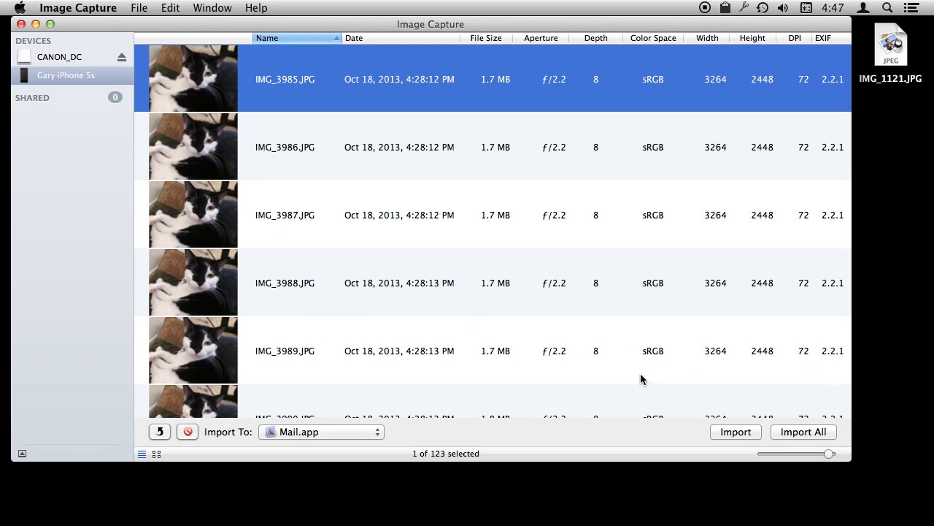
pyautogui.moveTo(466, 269)
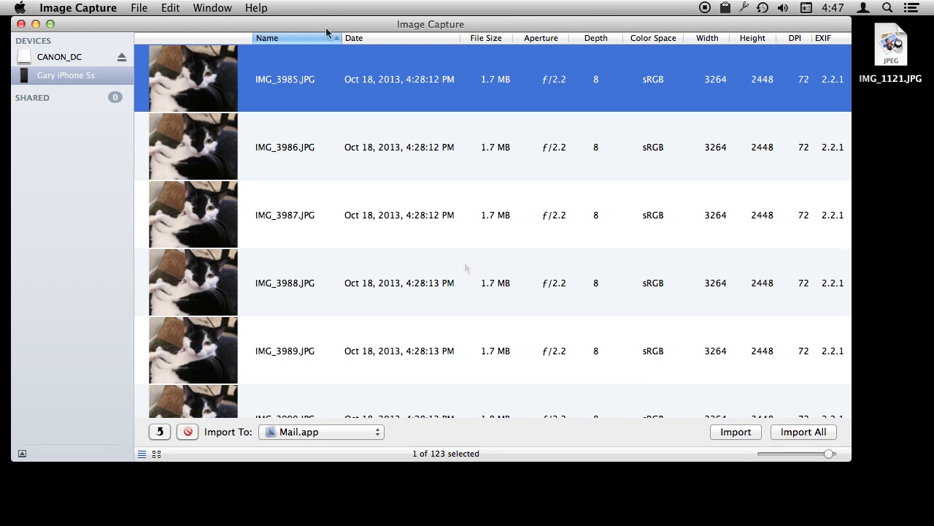
pyautogui.moveTo(51, 61)
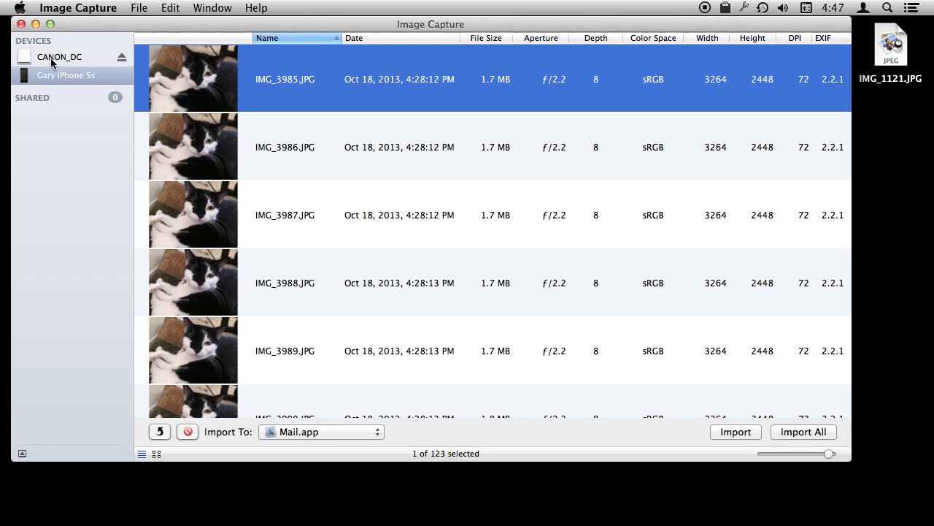
# Return to the CANON_DC camera's 10 photos from the Devices sidebar.
pyautogui.click(58, 57)
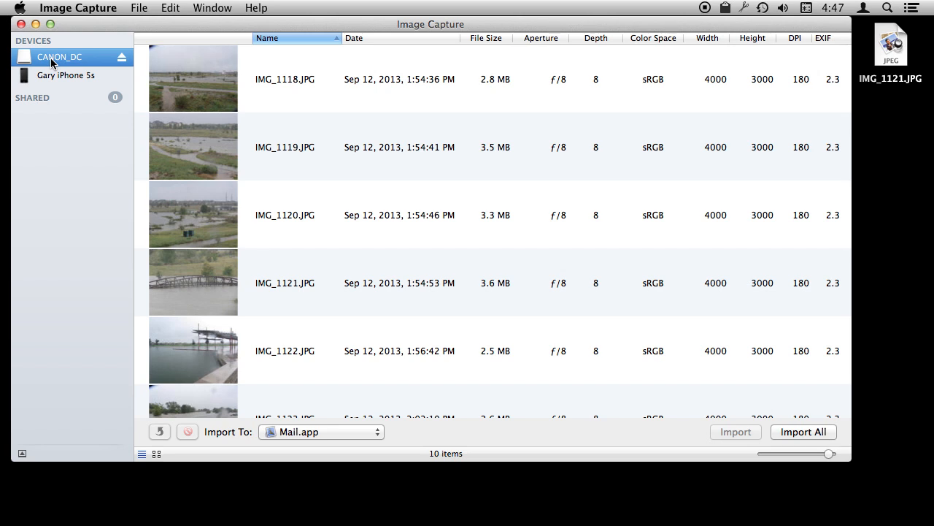
pyautogui.moveTo(246, 88)
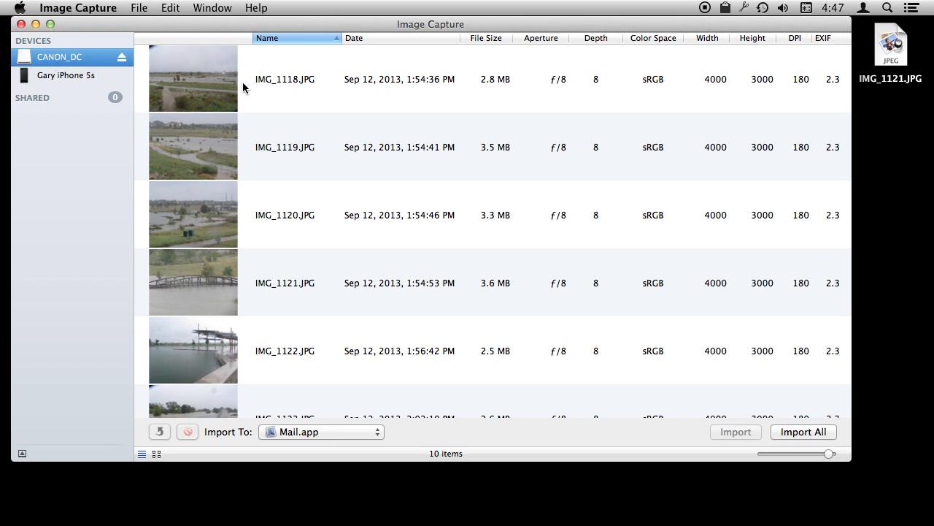
pyautogui.moveTo(292, 330)
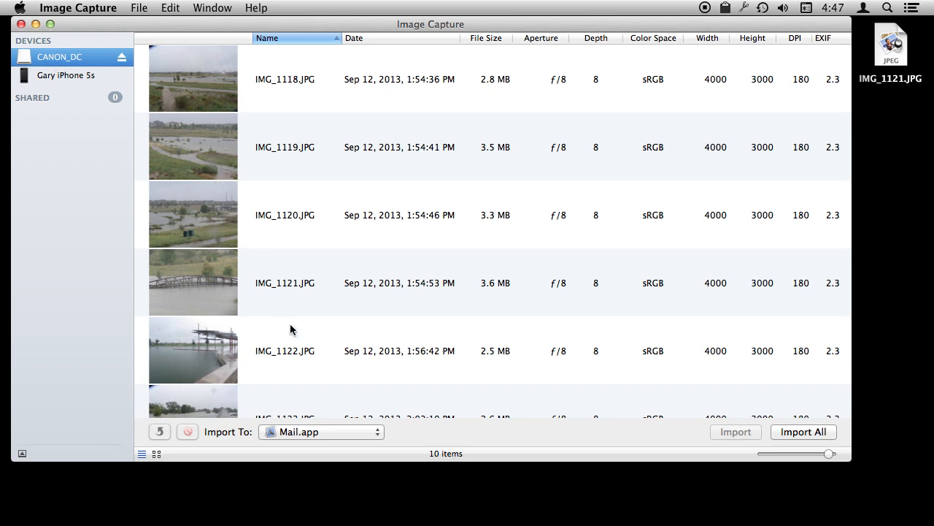